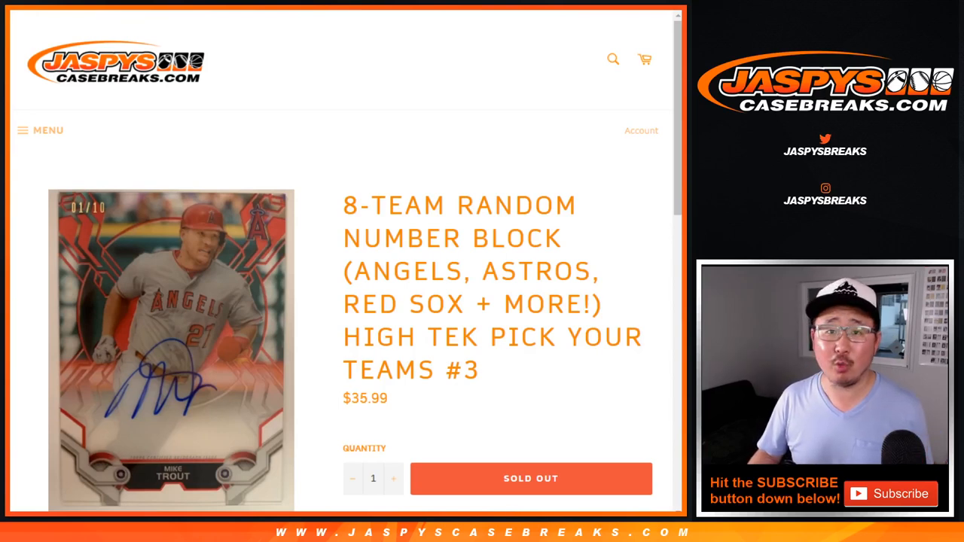
Step: Select and copy the 11 buyer names from the product listing
{"action": "left_click_drag", "start_coordinate": [343, 205], "coordinate": [475, 205]}
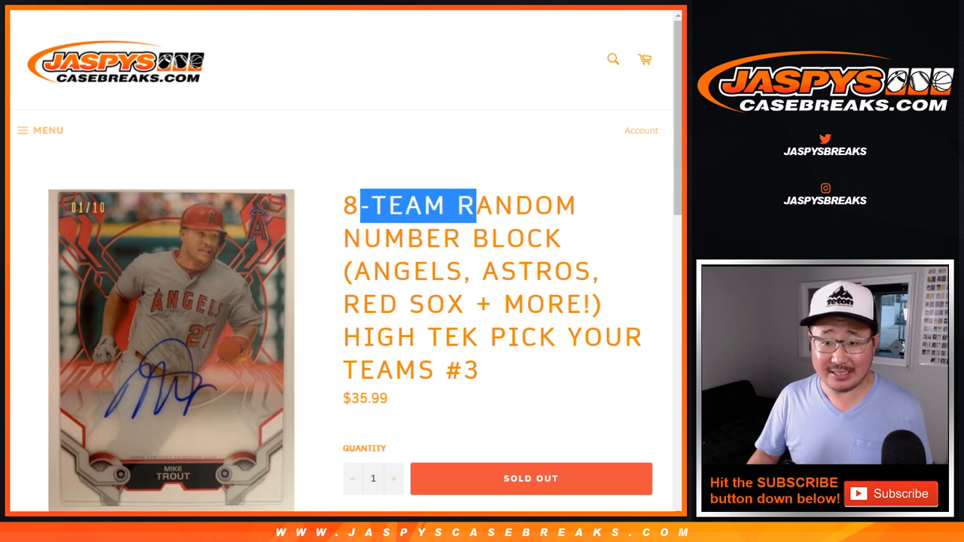
{"action": "scroll", "scroll_direction": "down", "scroll_amount": 3}
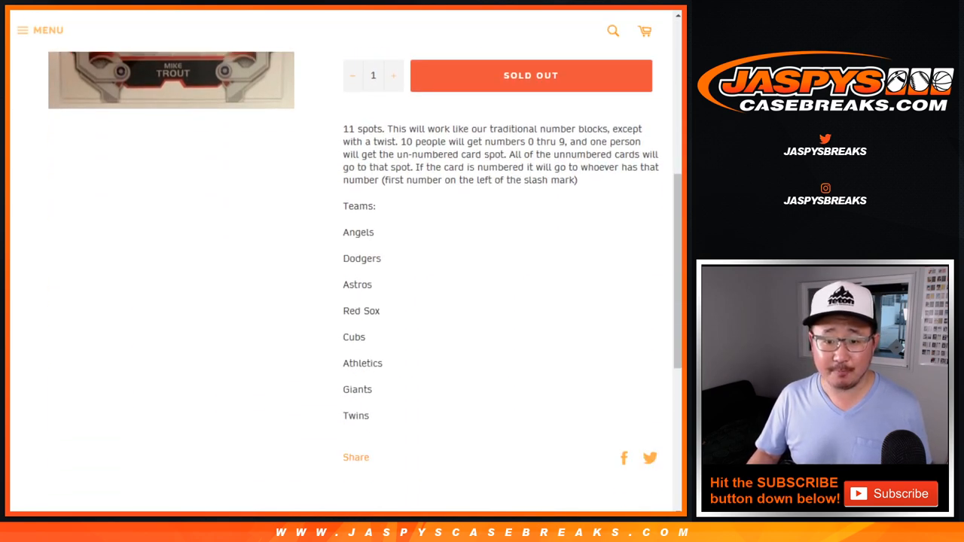
{"action": "left_click_drag", "start_coordinate": [343, 232], "coordinate": [367, 416]}
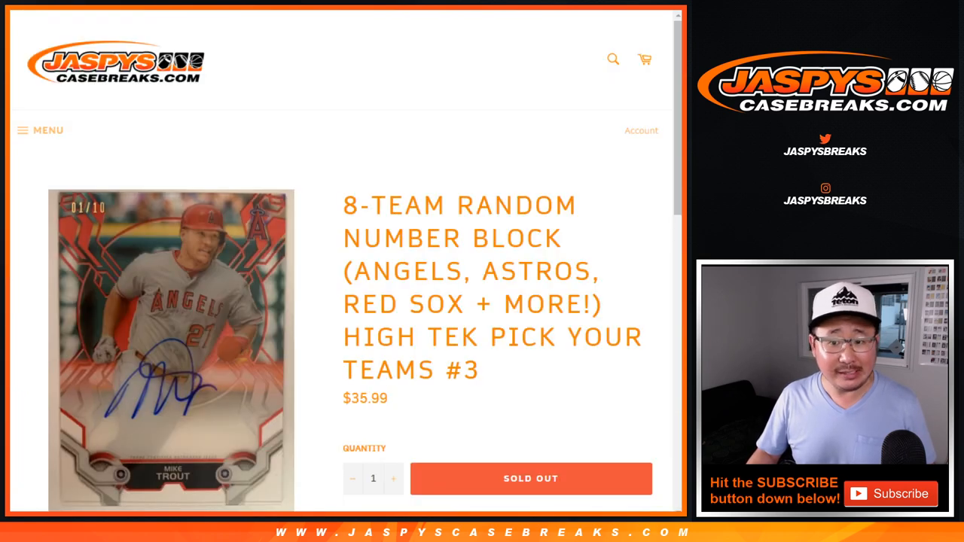
{"action": "scroll", "scroll_direction": "down", "scroll_amount": 3}
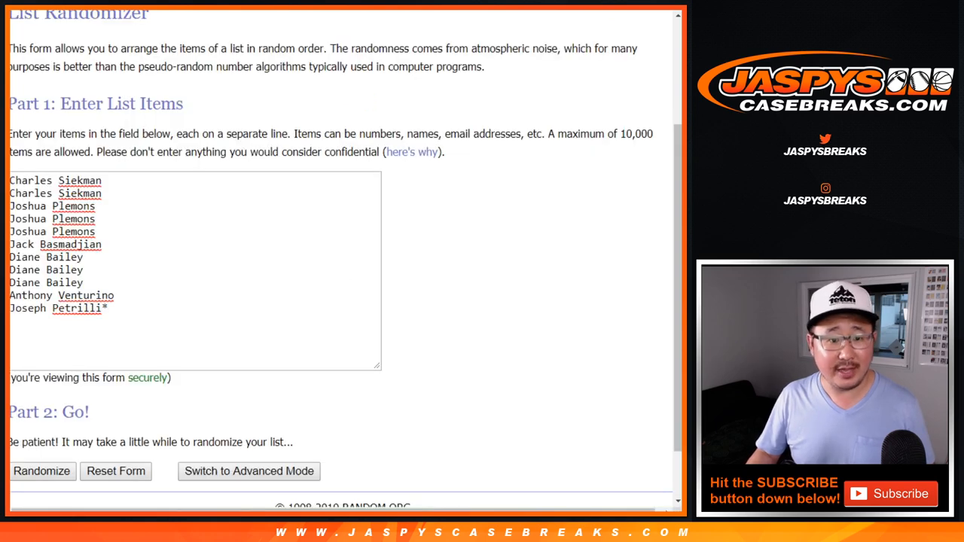
Step: Load the List Randomizer with the 11 buyer names, one per line
{"action": "type", "text": "1"}
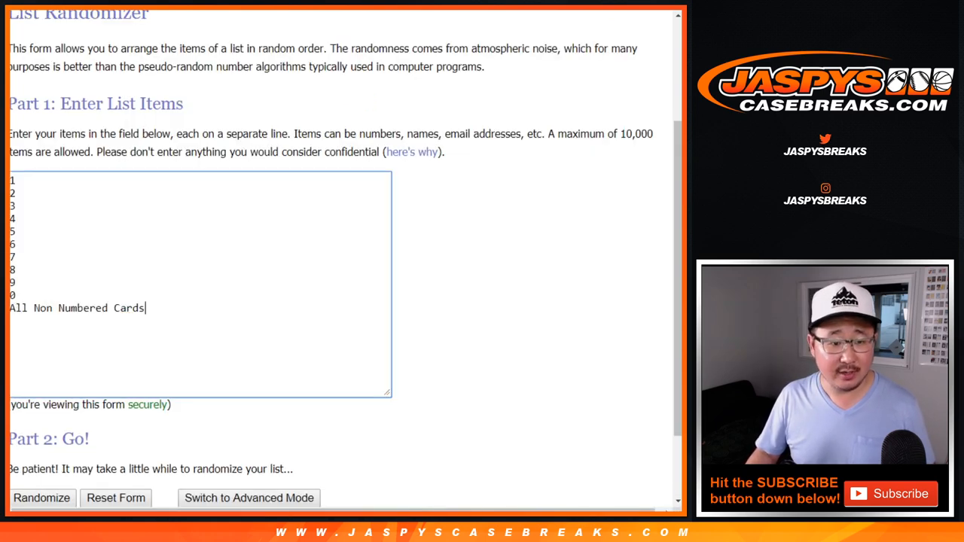
{"action": "double_click", "coordinate": [77, 308]}
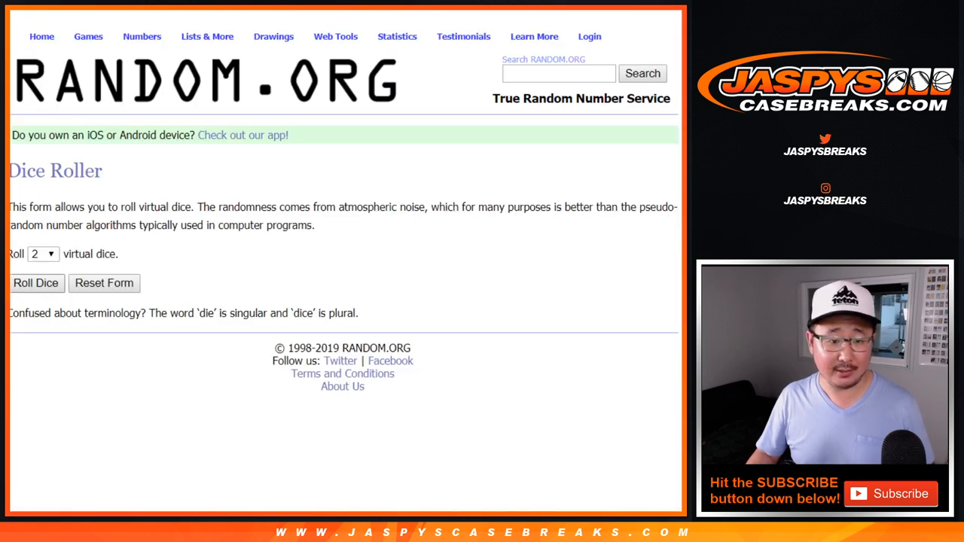
{"action": "left_click", "coordinate": [36, 283]}
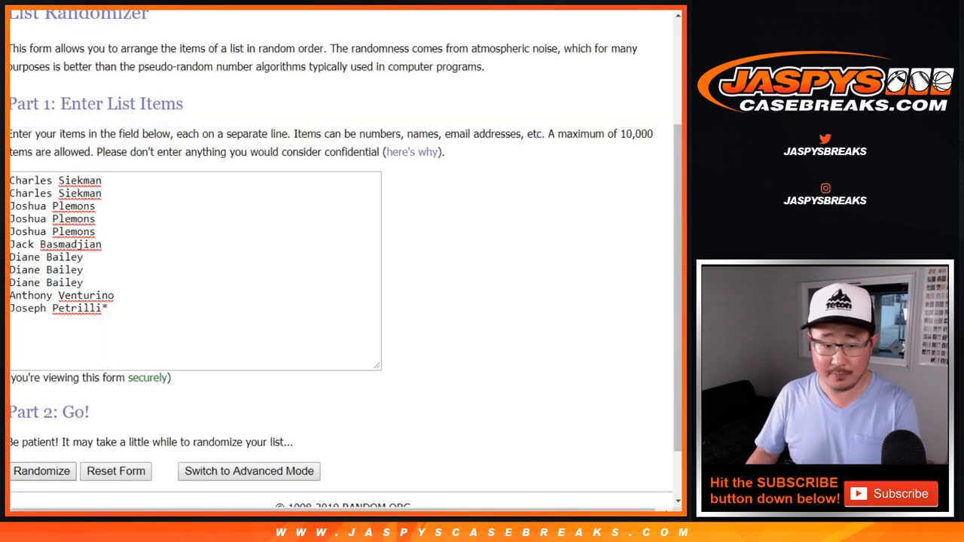
Step: Randomize the 11 buyer names repeatedly and paste the shuffled result into the sheet
{"action": "left_click", "coordinate": [42, 470]}
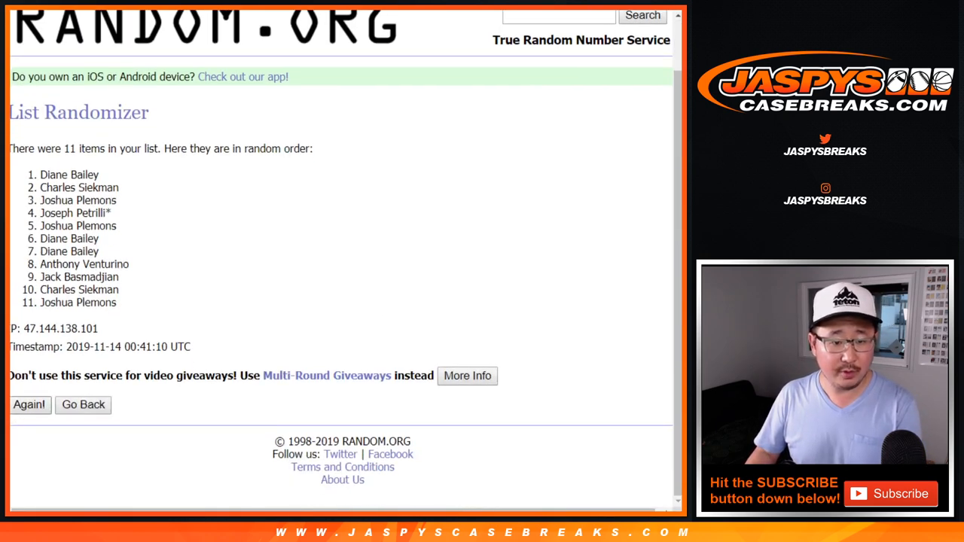
{"action": "left_click", "coordinate": [30, 403]}
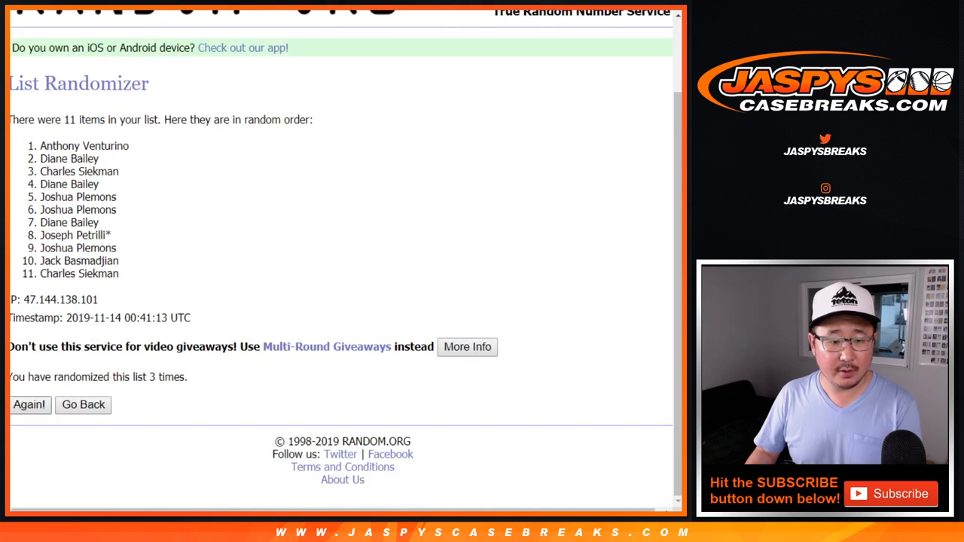
{"action": "left_click", "coordinate": [29, 404]}
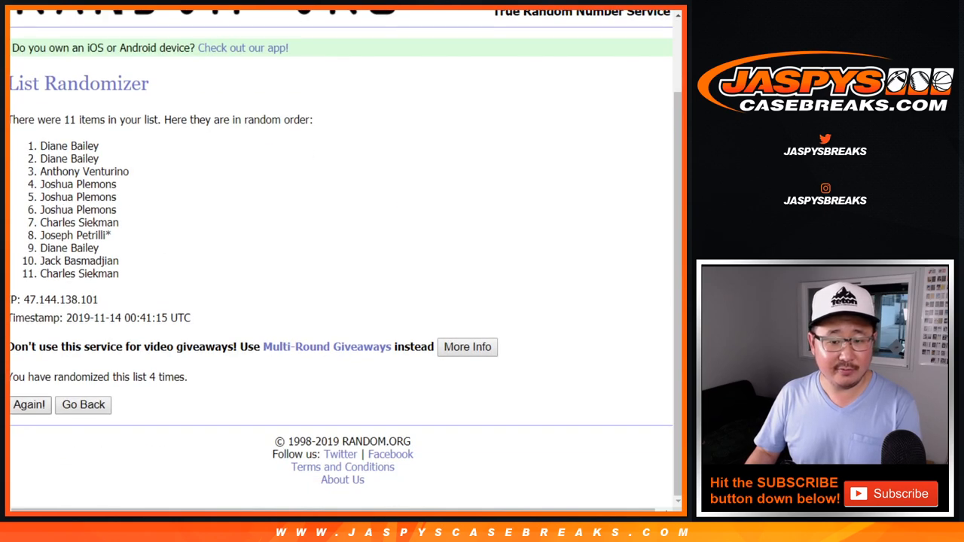
{"action": "left_click", "coordinate": [30, 404]}
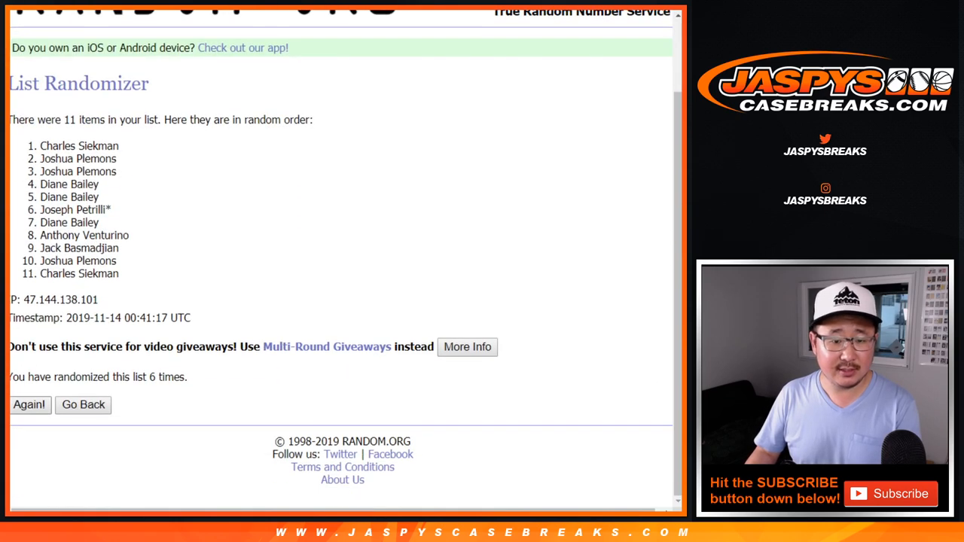
{"action": "left_click", "coordinate": [29, 403]}
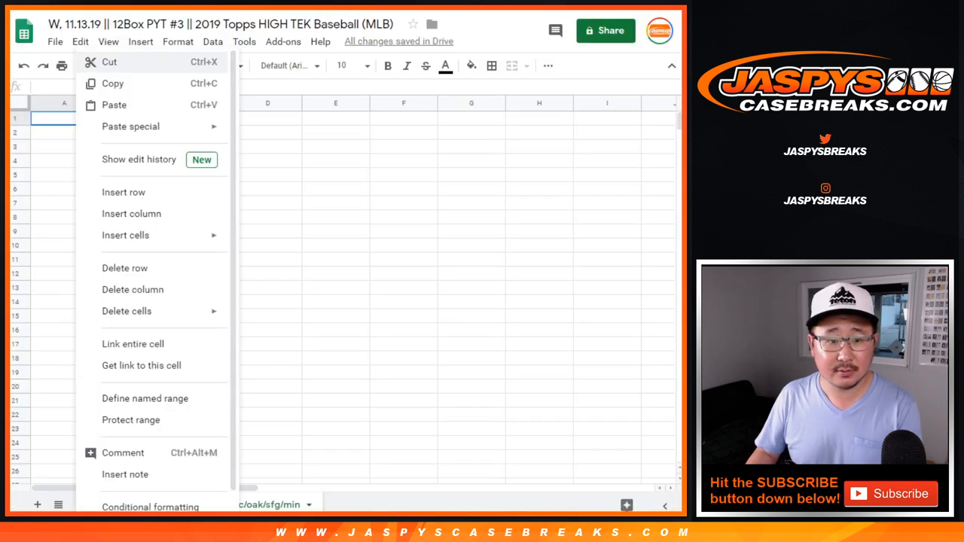
{"action": "left_click", "coordinate": [114, 105]}
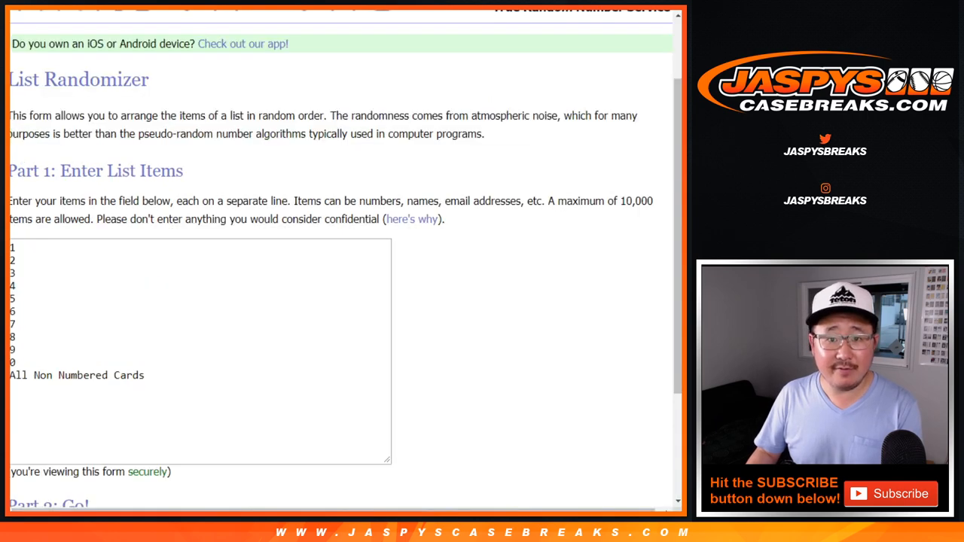
Step: Randomize the 0–9 plus All Non Numbered Cards list seven times
{"action": "scroll", "scroll_direction": "down", "scroll_amount": 3}
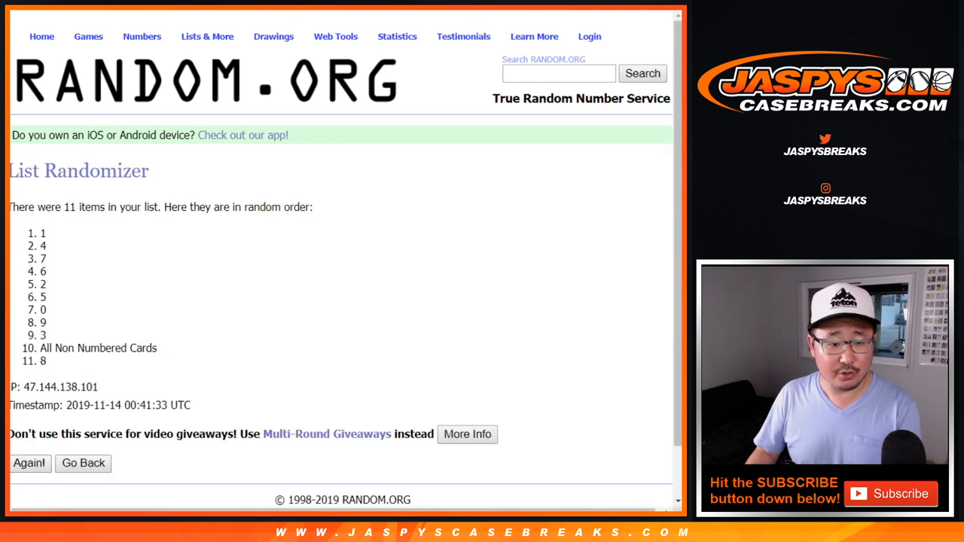
{"action": "left_click", "coordinate": [30, 464]}
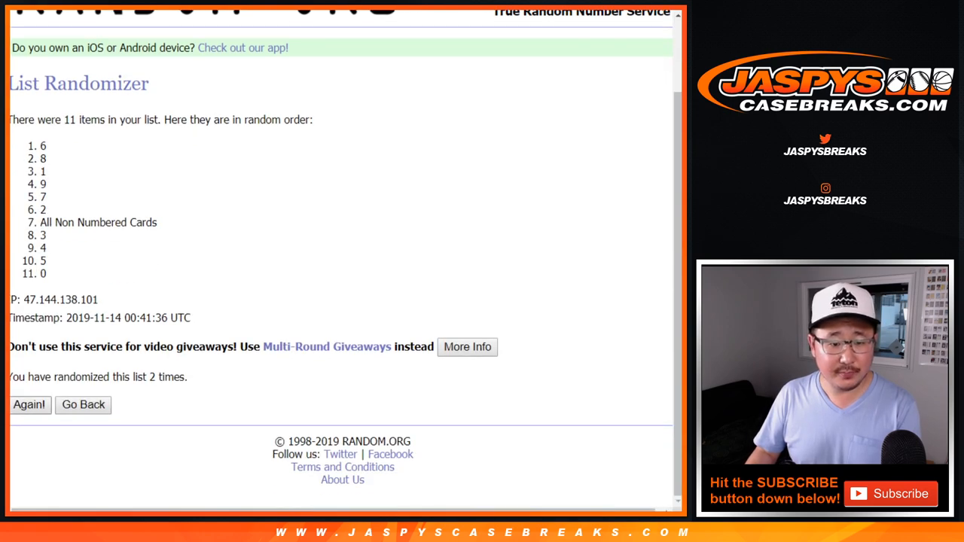
{"action": "left_click", "coordinate": [30, 403]}
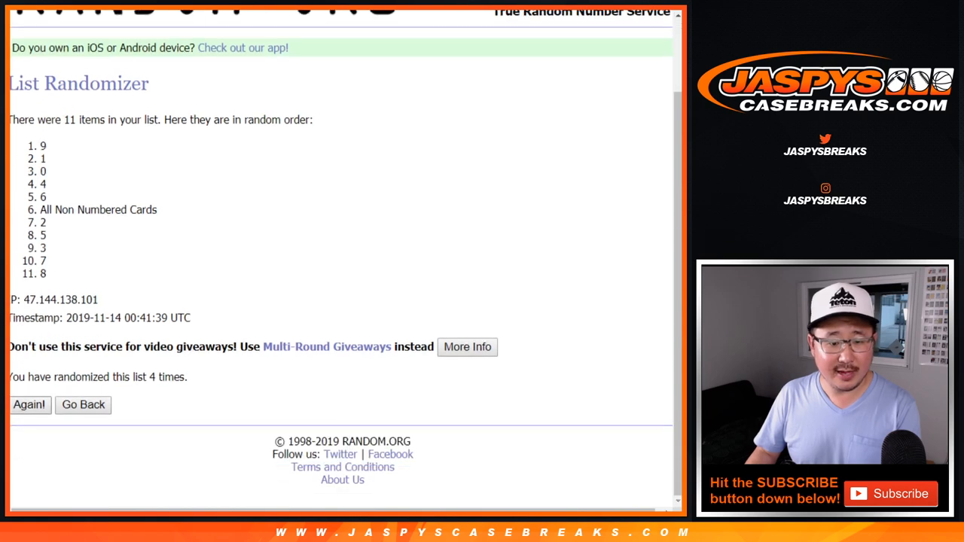
{"action": "left_click", "coordinate": [29, 403]}
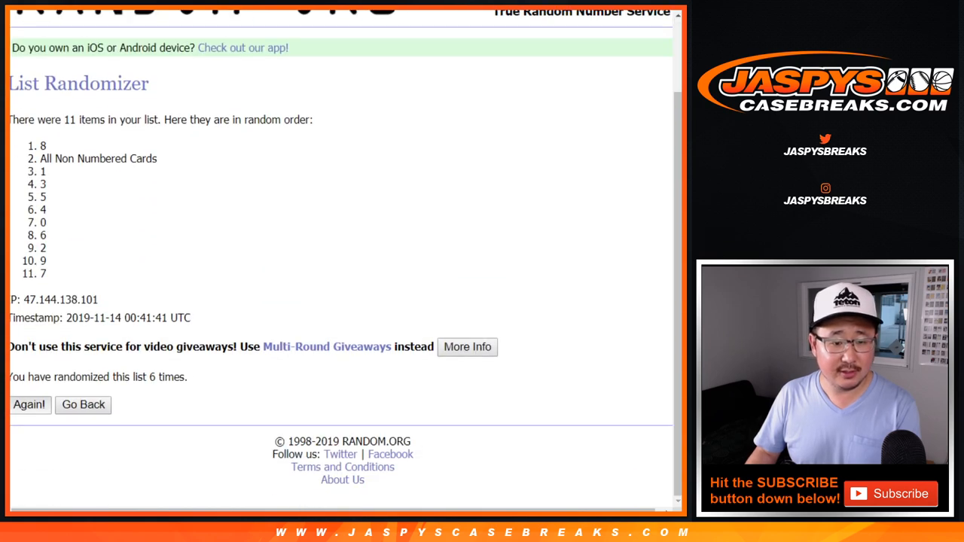
{"action": "left_click", "coordinate": [29, 404]}
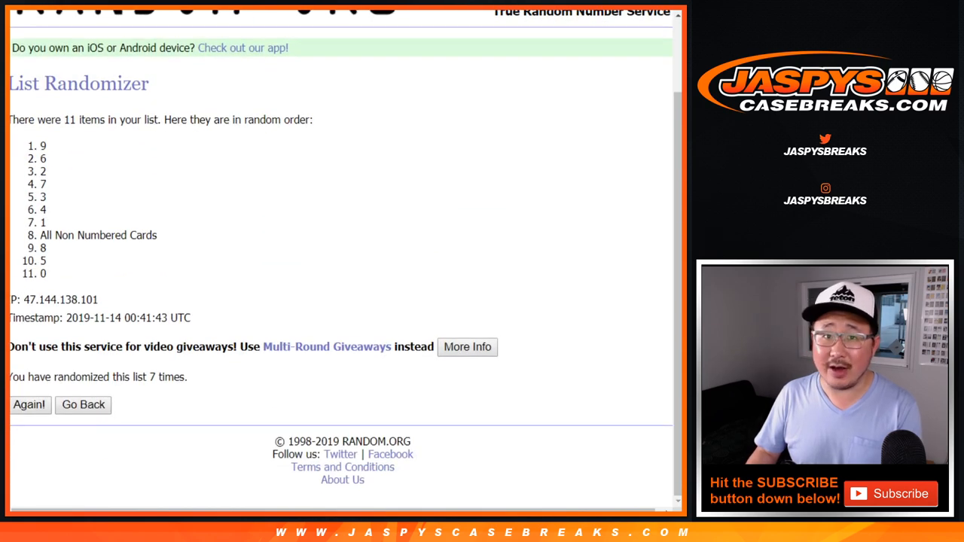
{"action": "left_click", "coordinate": [30, 404]}
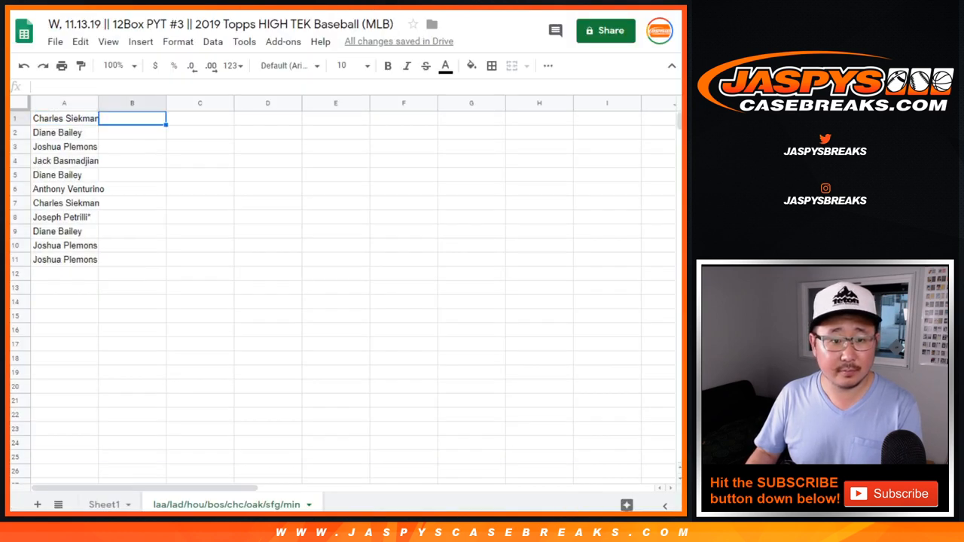
Step: Paste the shuffled numbers and All Non Numbered Cards into column B beside the names
{"action": "key", "text": "ctrl+v"}
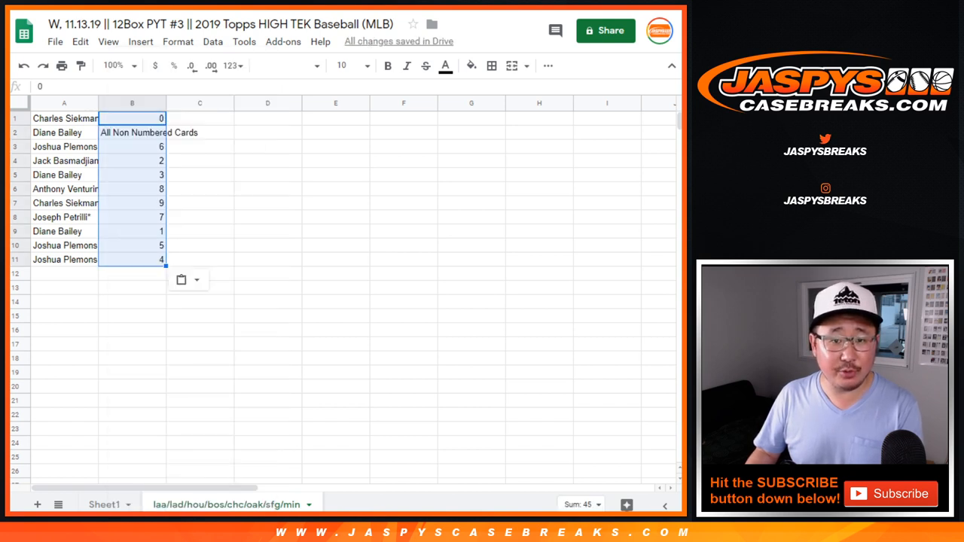
{"action": "left_click", "coordinate": [343, 67]}
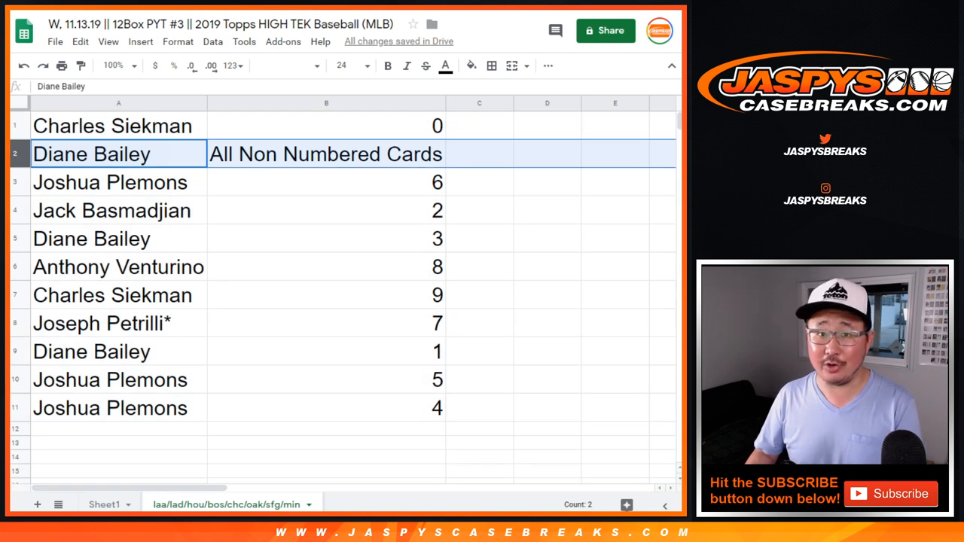
Step: Call out the third, sixth and eighth buyers' pairings with 6, 8 and 7
{"action": "left_click", "coordinate": [108, 182]}
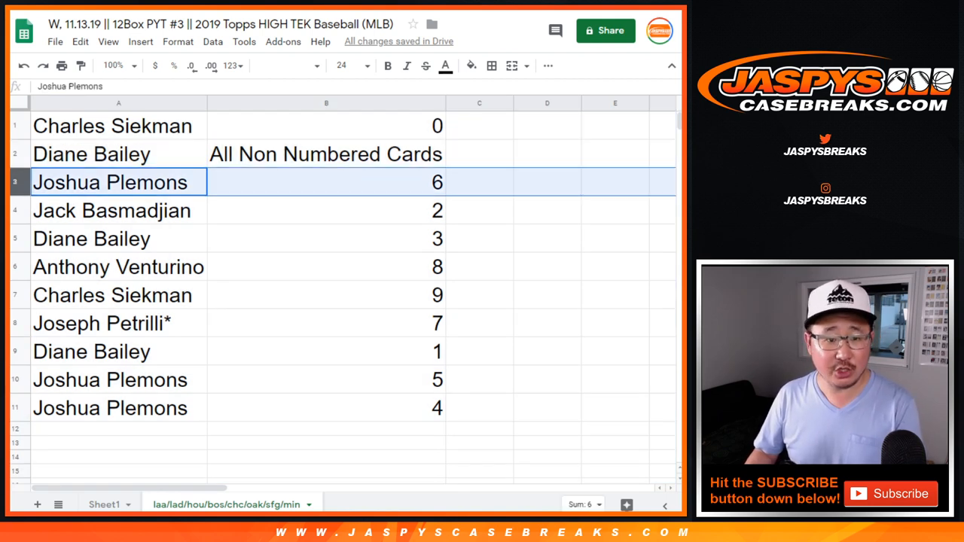
{"action": "left_click", "coordinate": [118, 267]}
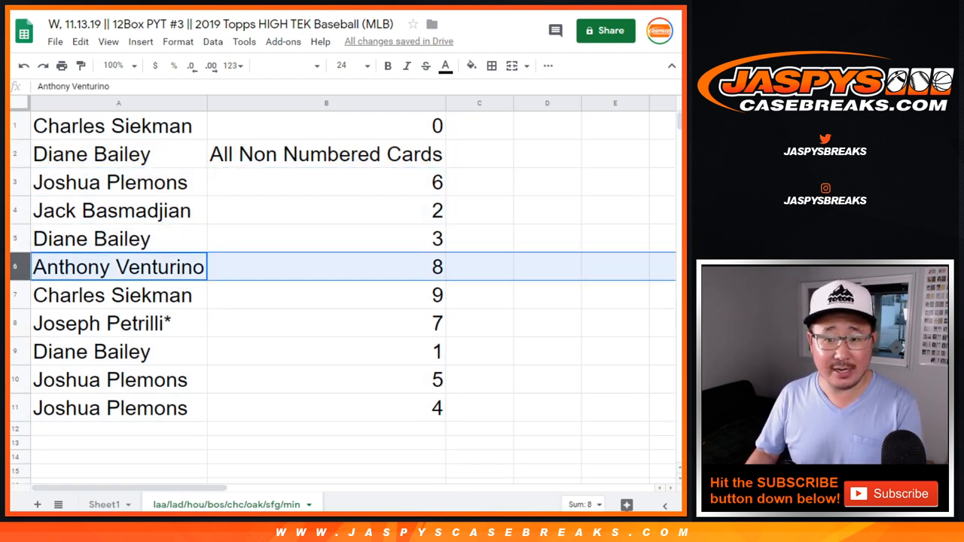
{"action": "left_click", "coordinate": [97, 322]}
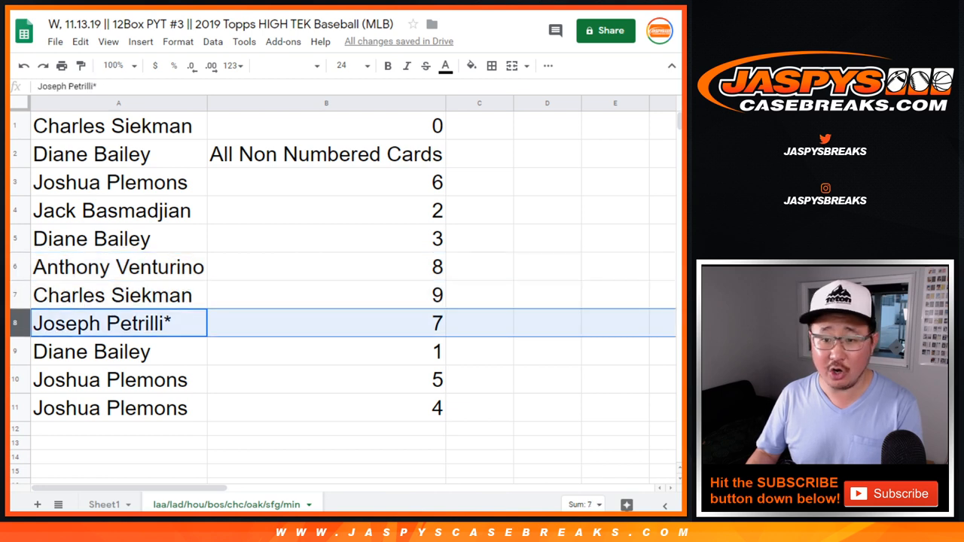